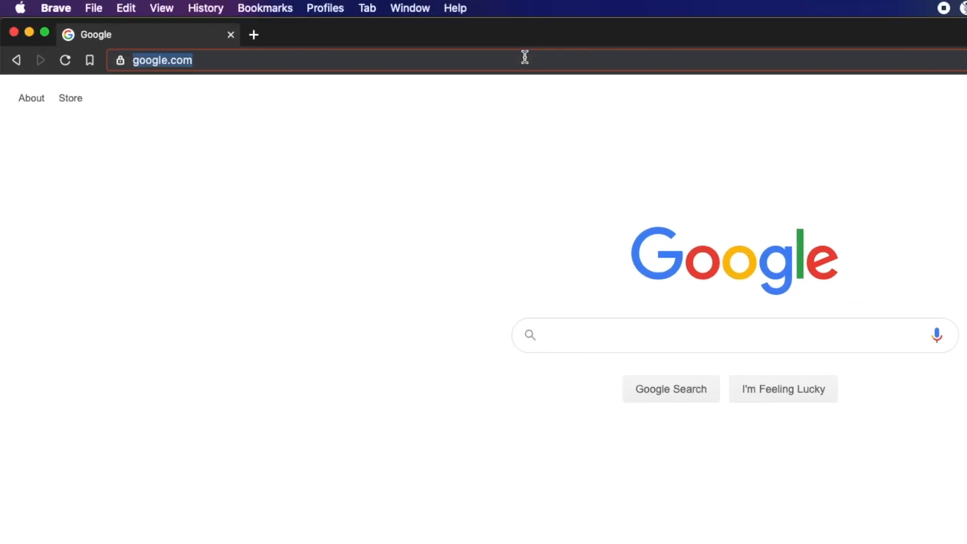
Step: Go to ifttt.com/create to start a new applet
type("ifttt.com/c")
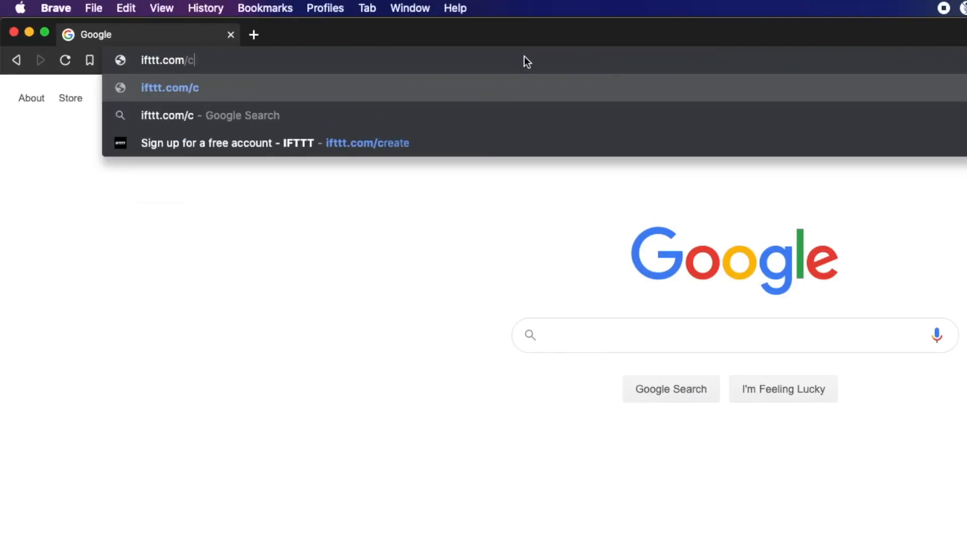
type("reate")
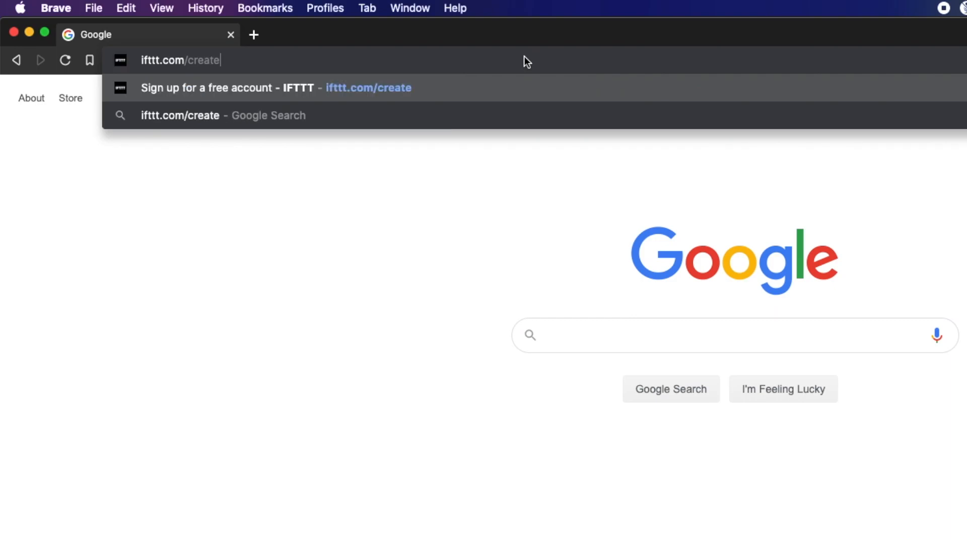
left_click(258, 88)
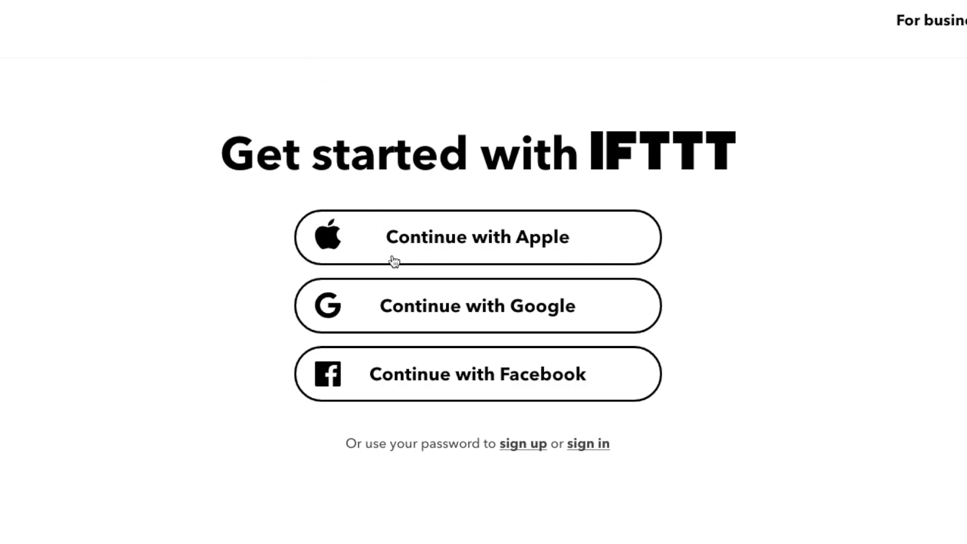
mouse_move(534, 320)
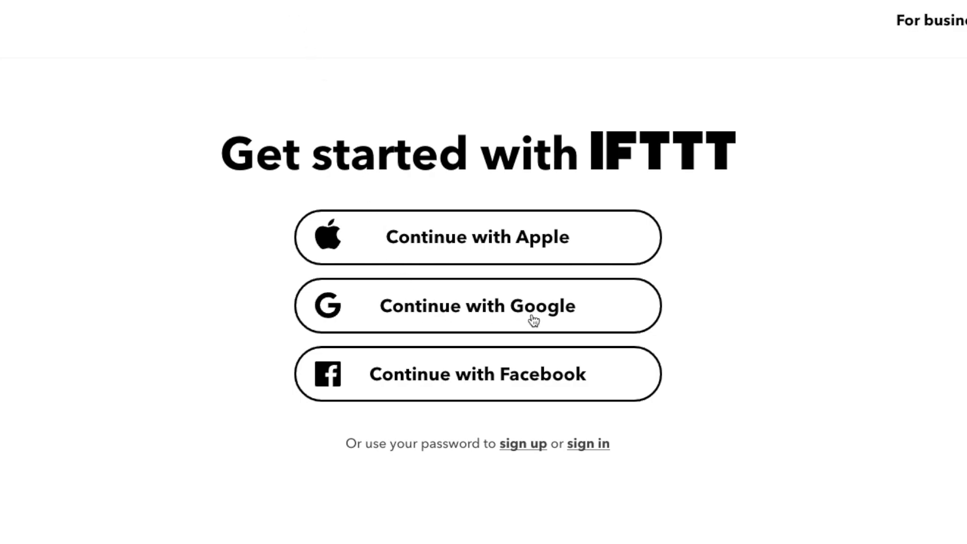
Step: Sign in with Google to reach the Choose a service step
left_click(477, 305)
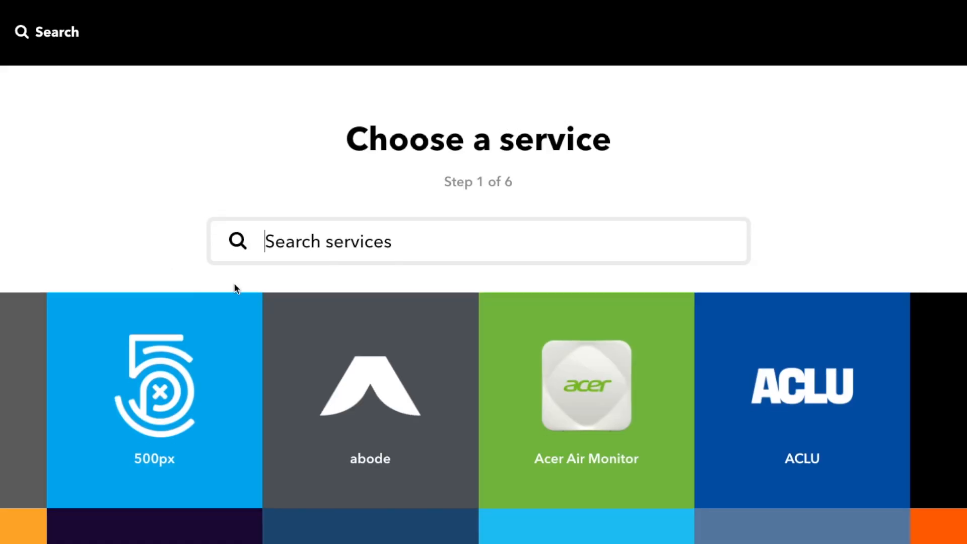
Step: Search 'webhooks' and select the Webhooks trigger service
type("w")
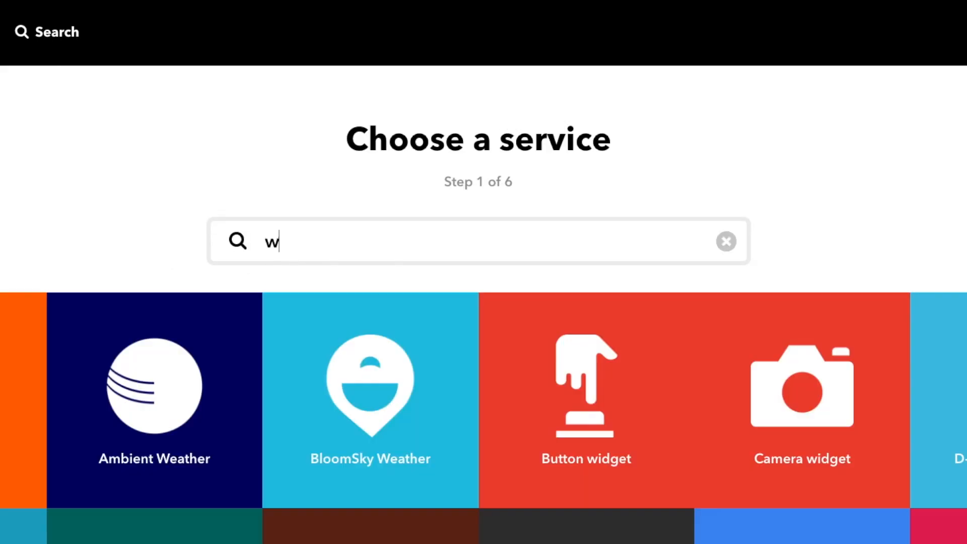
type("ebhoo")
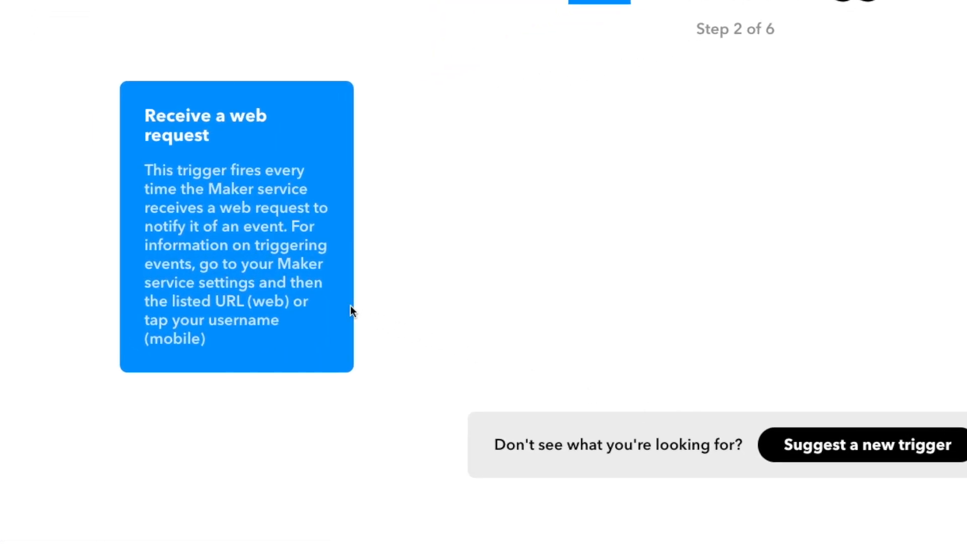
mouse_move(216, 241)
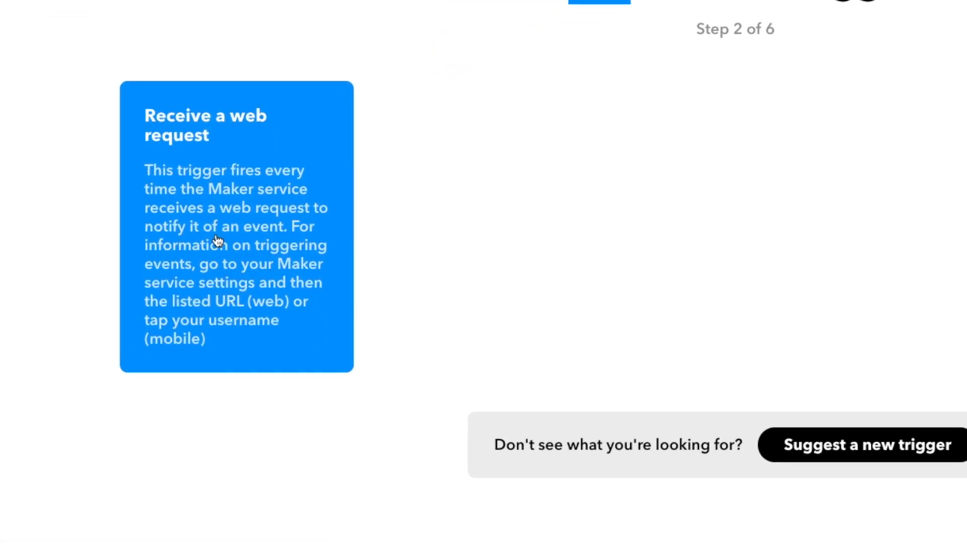
Step: Create a 'Receive a web request' trigger with event name bedlight_on
left_click(235, 225)
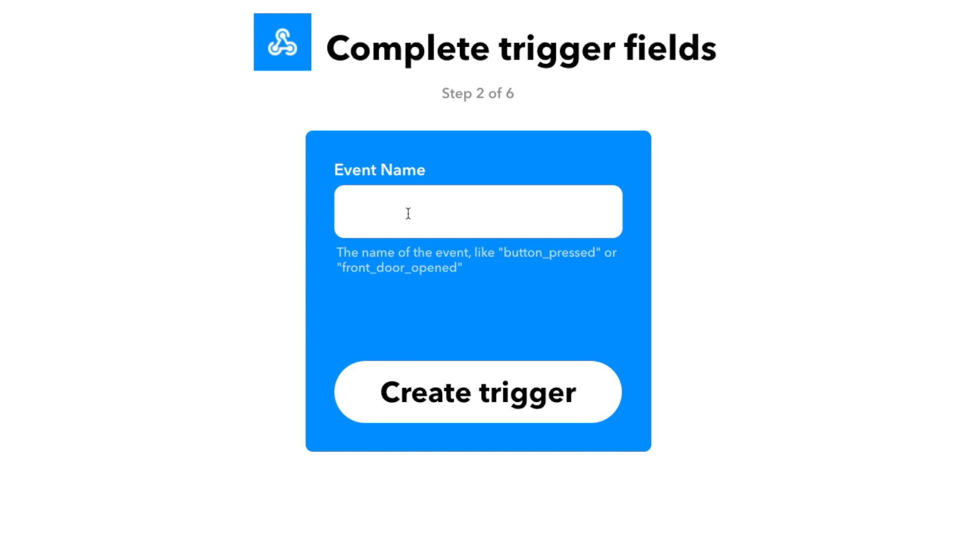
left_click(478, 210)
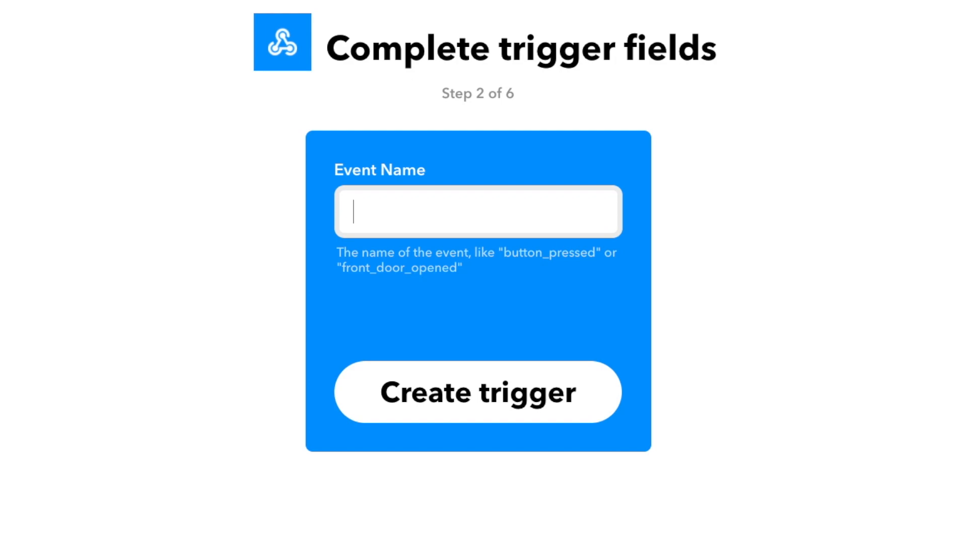
type("bedlight")
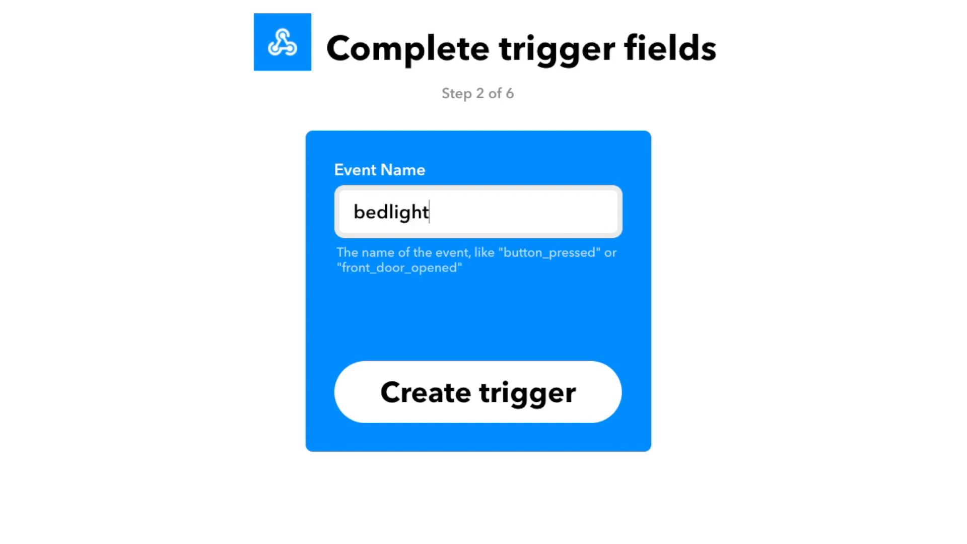
type("_on")
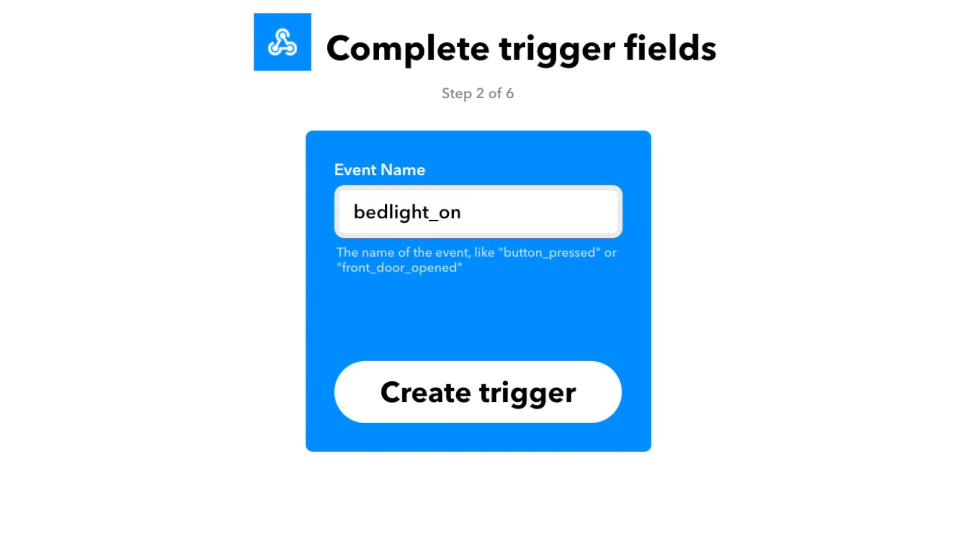
left_click(476, 392)
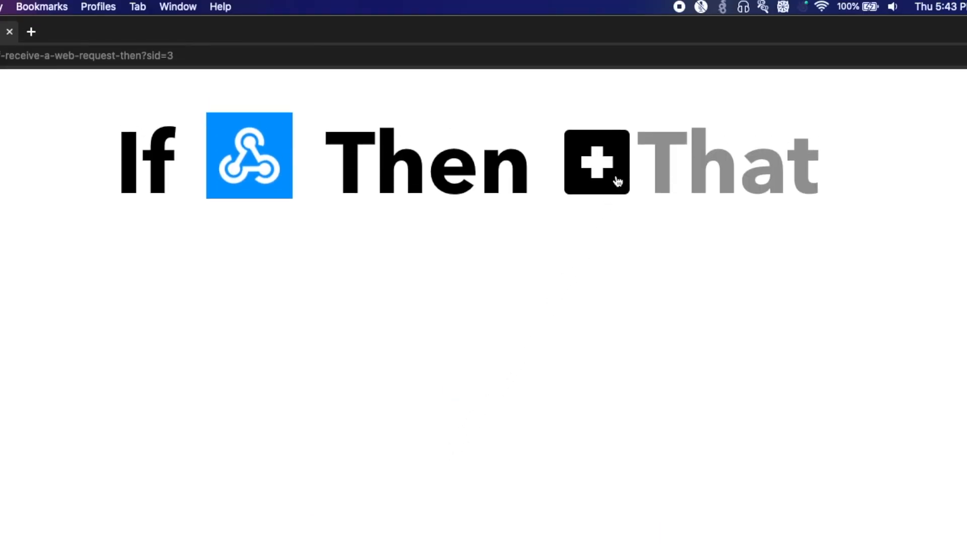
Step: Add the Then That action and choose Smart Life as its service
left_click(595, 162)
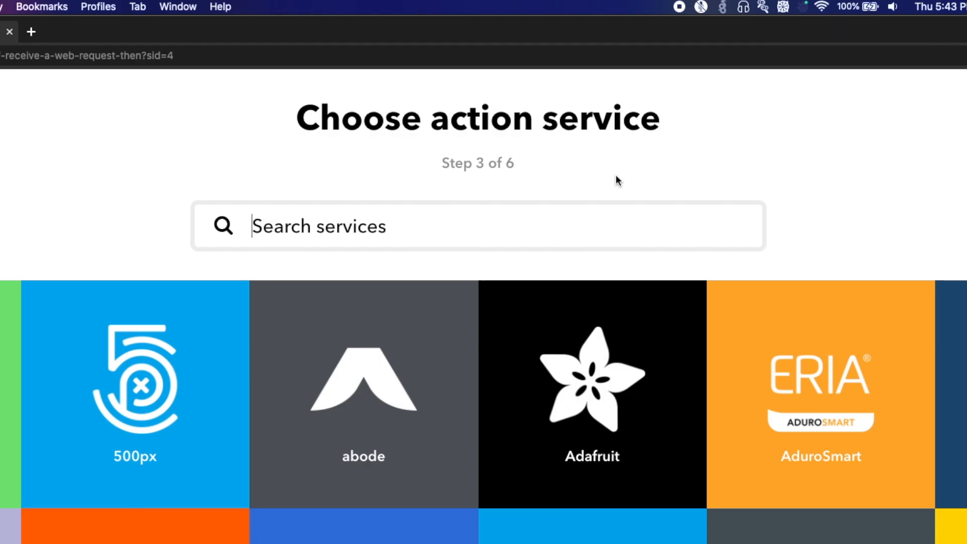
mouse_move(526, 230)
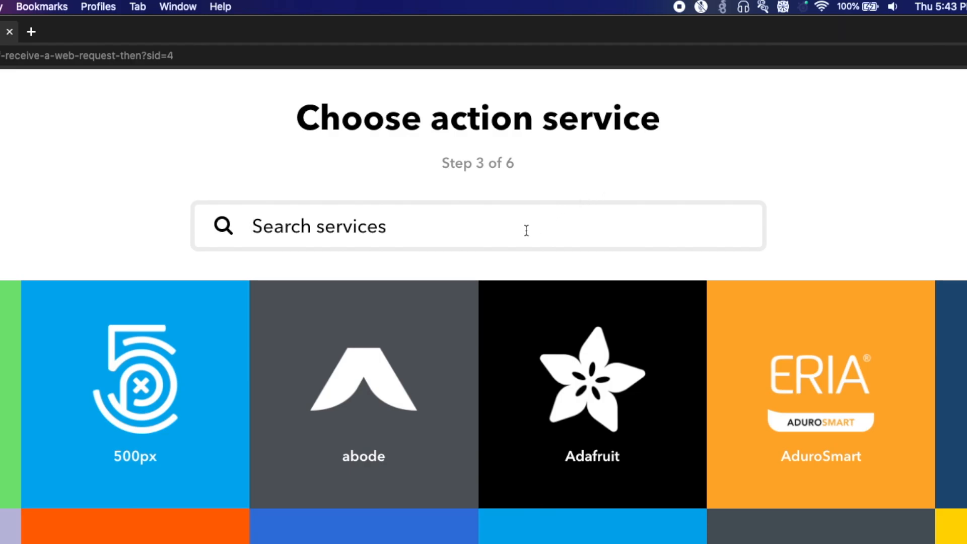
type("smart")
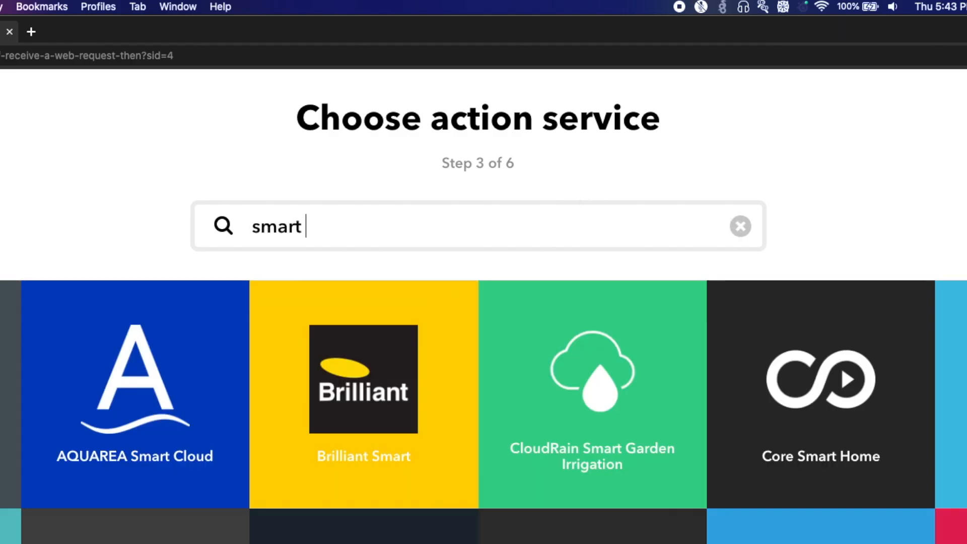
type("life")
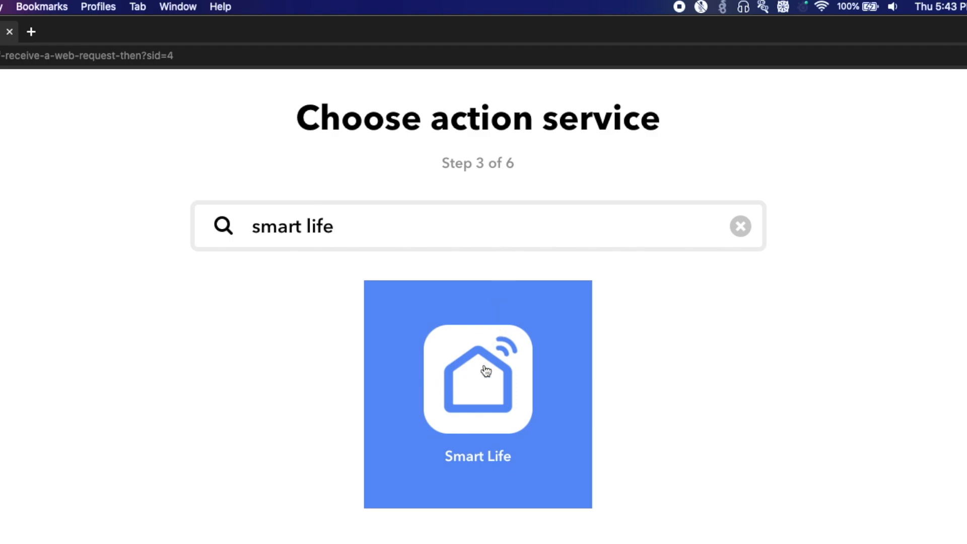
left_click(476, 379)
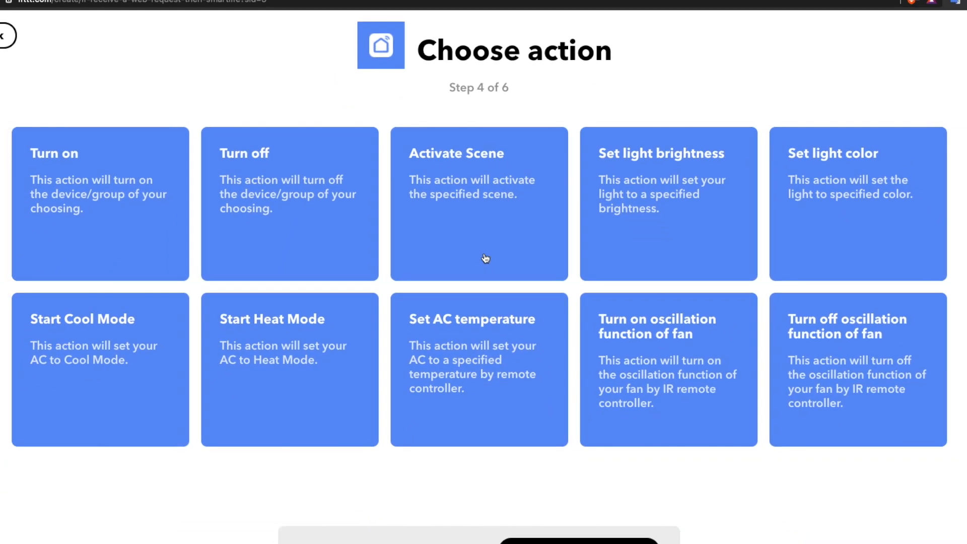
mouse_move(155, 243)
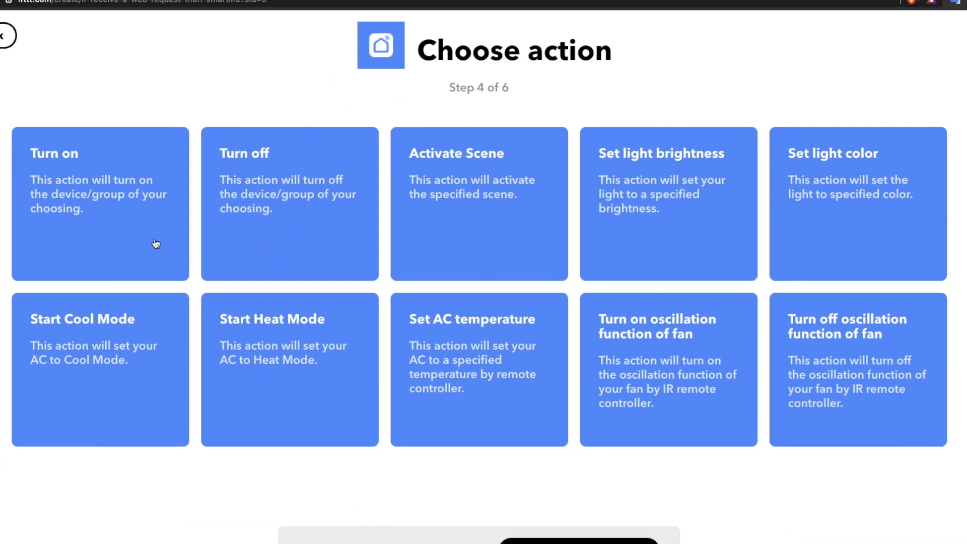
Step: Create a Turn on action targeting the Bed Light device
left_click(99, 203)
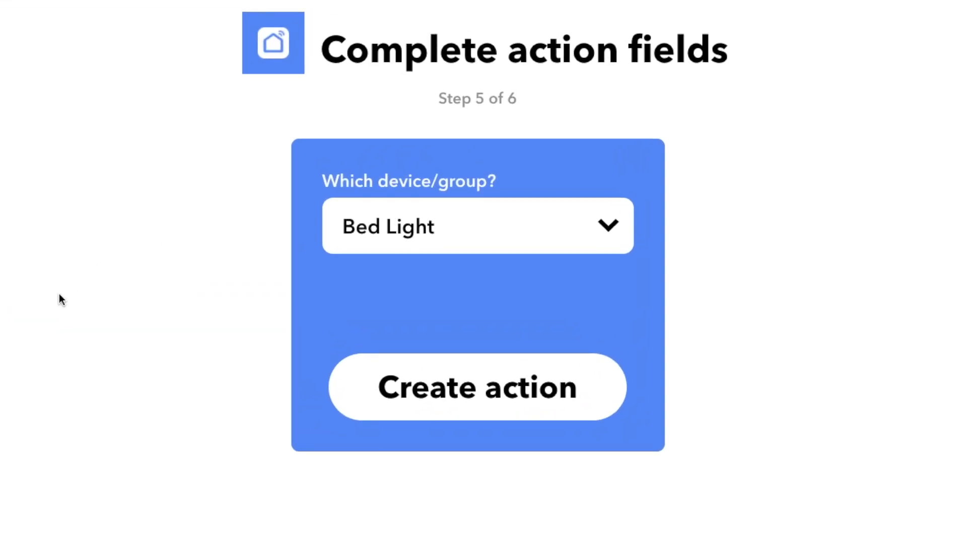
left_click(477, 226)
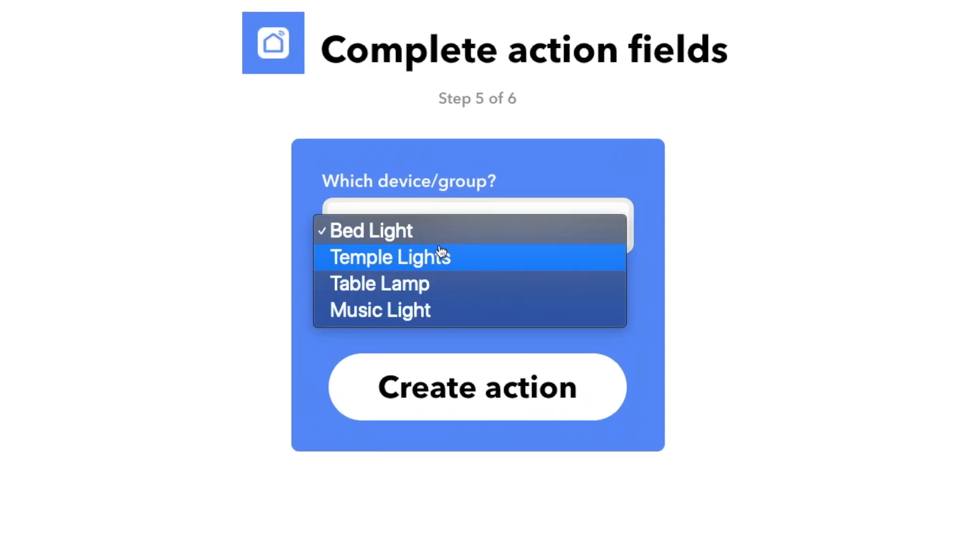
mouse_move(472, 224)
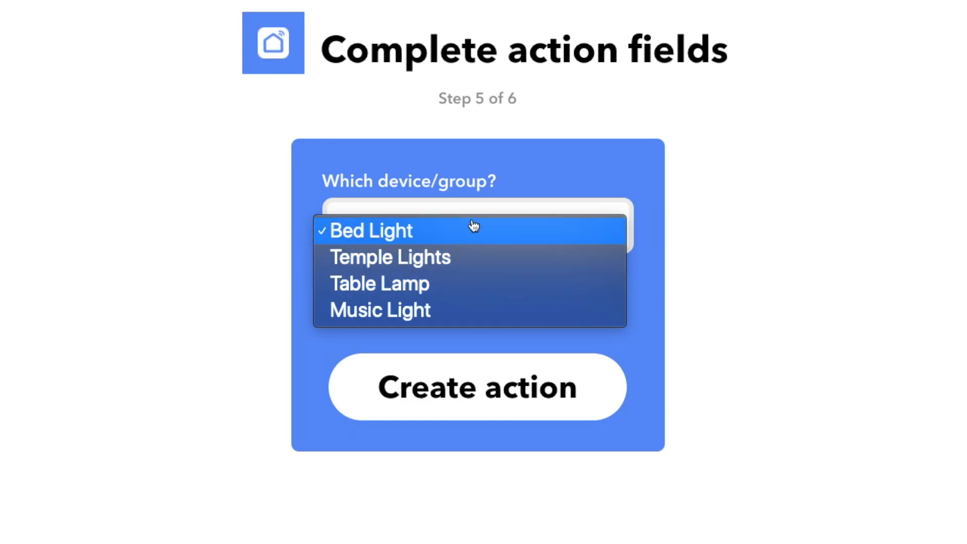
left_click(369, 229)
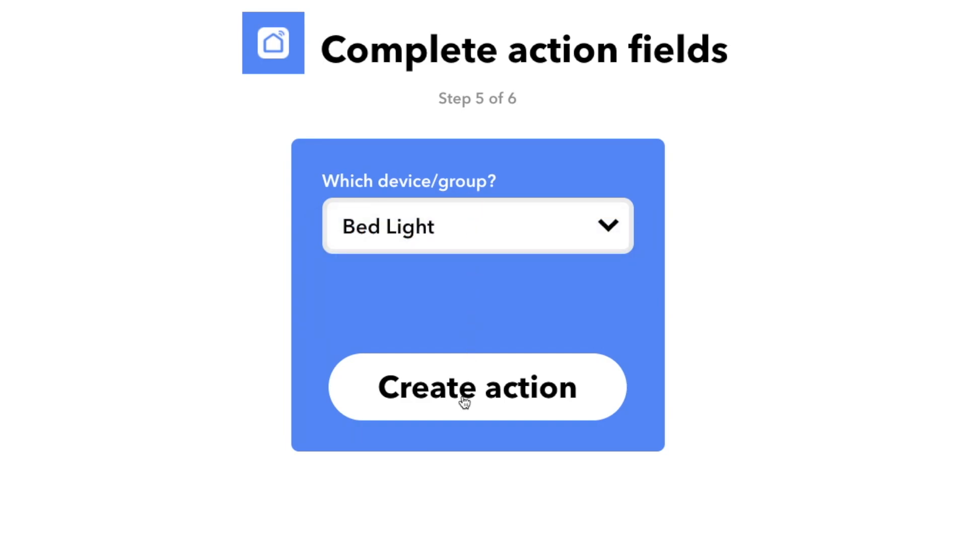
left_click(477, 387)
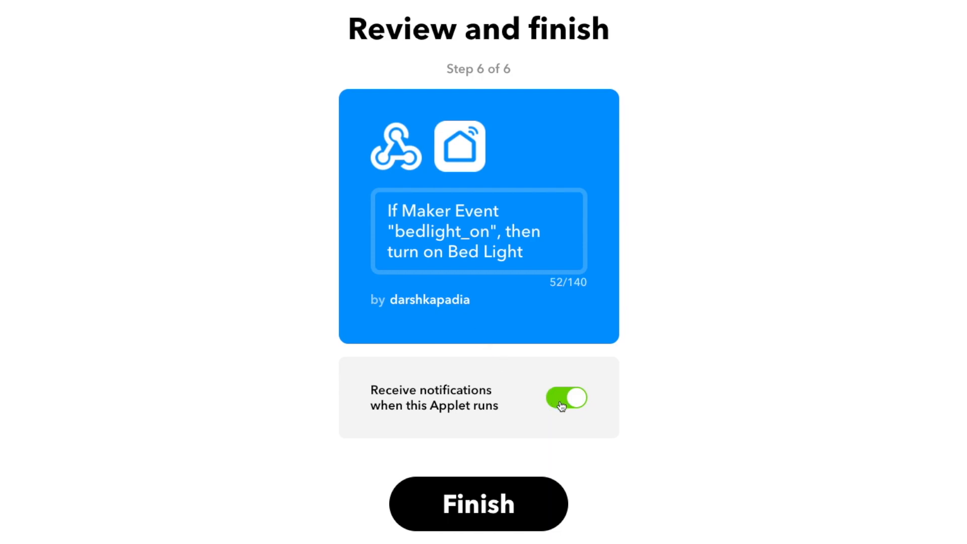
mouse_move(395, 394)
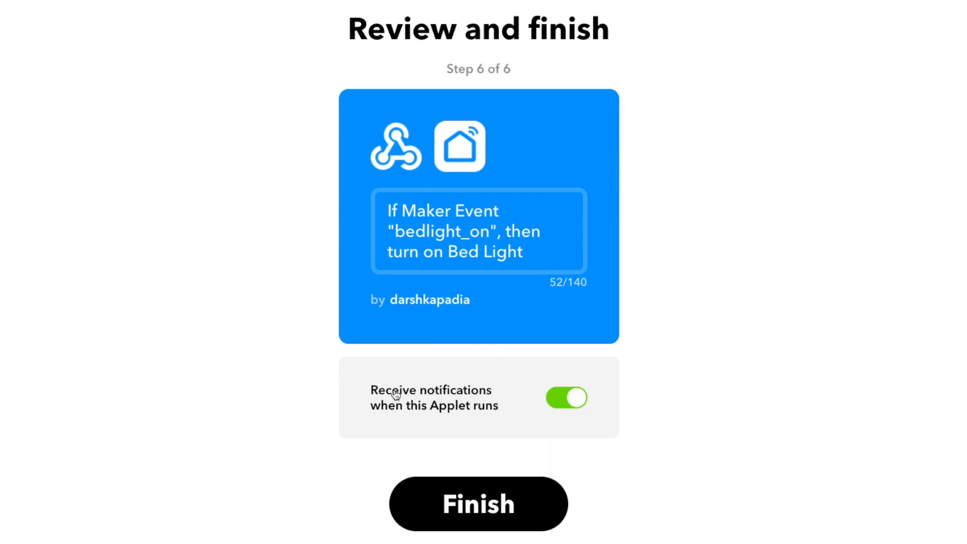
mouse_move(530, 406)
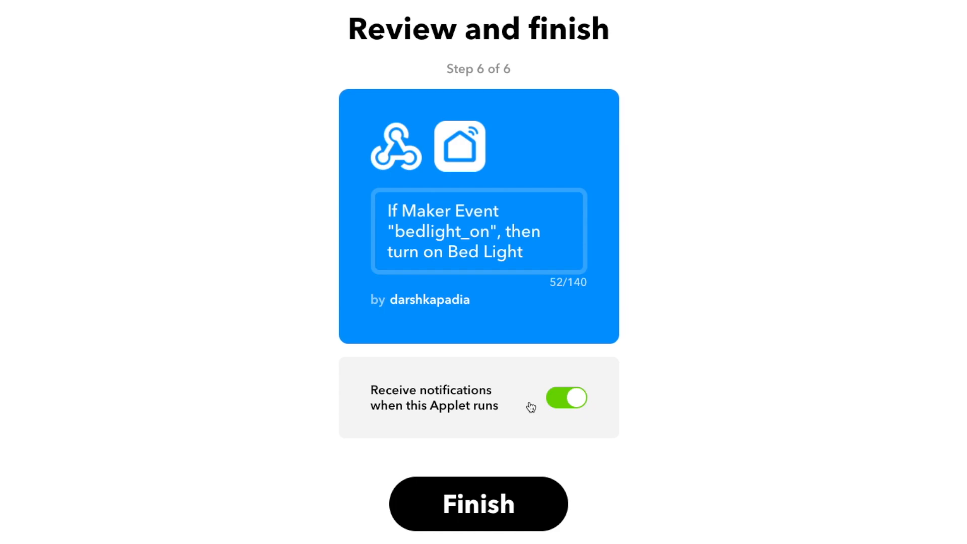
mouse_move(540, 405)
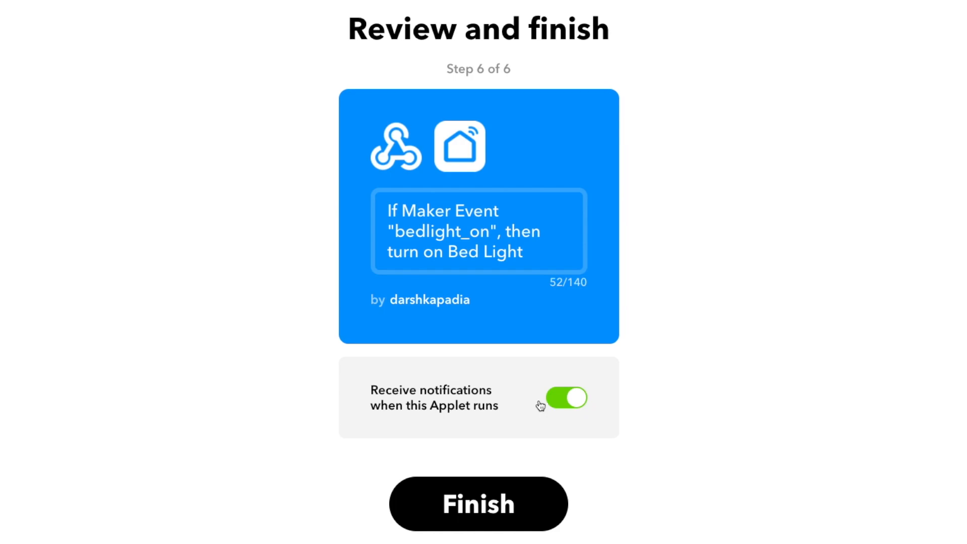
Step: Disable run notifications and finish the applet
left_click(565, 397)
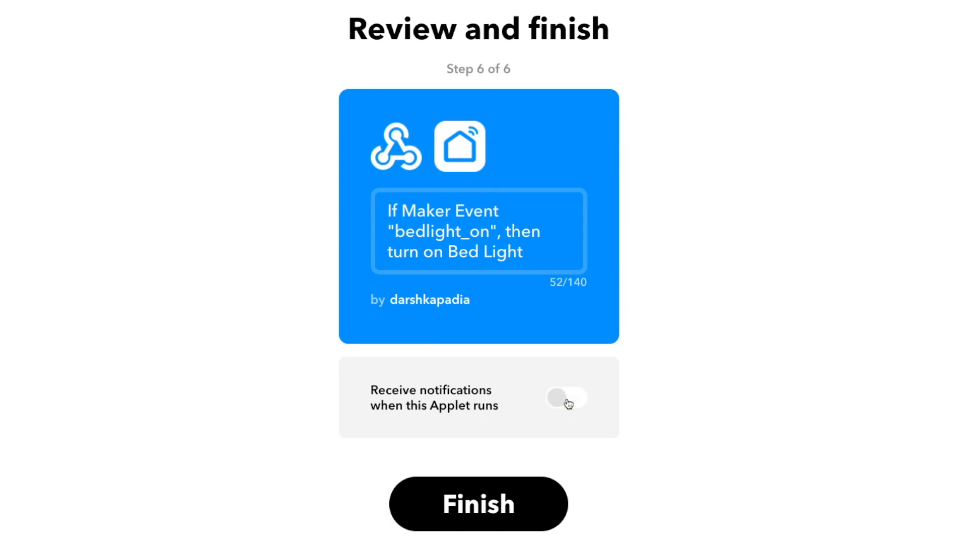
mouse_move(527, 486)
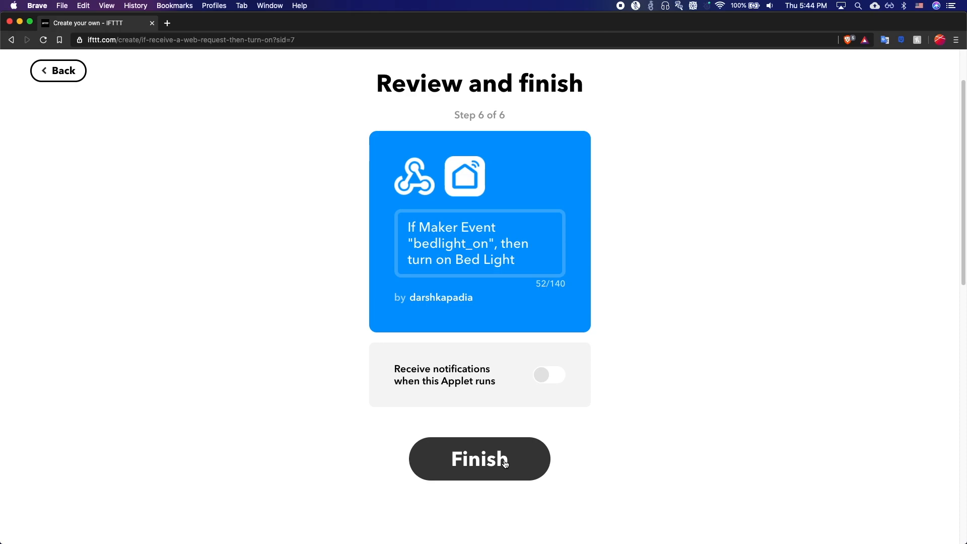
left_click(480, 459)
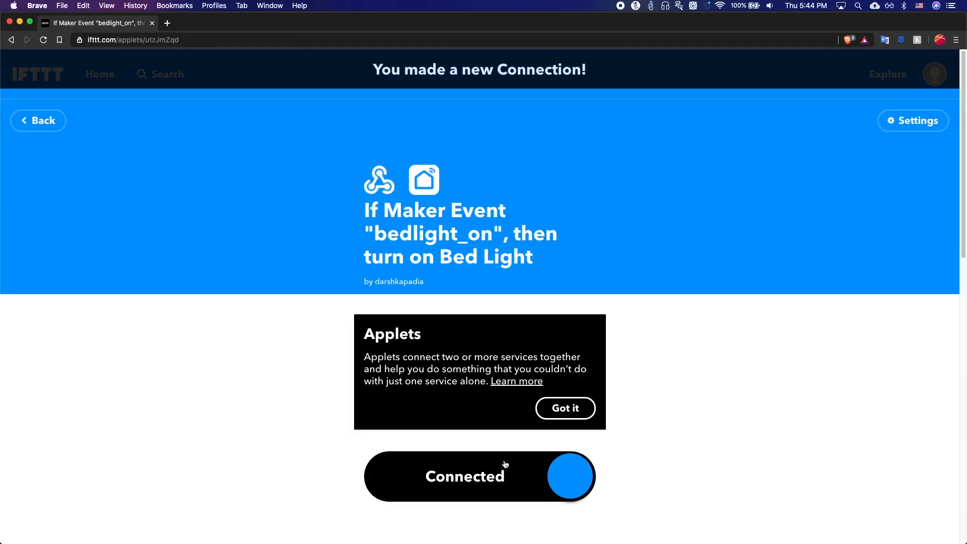
left_click(564, 408)
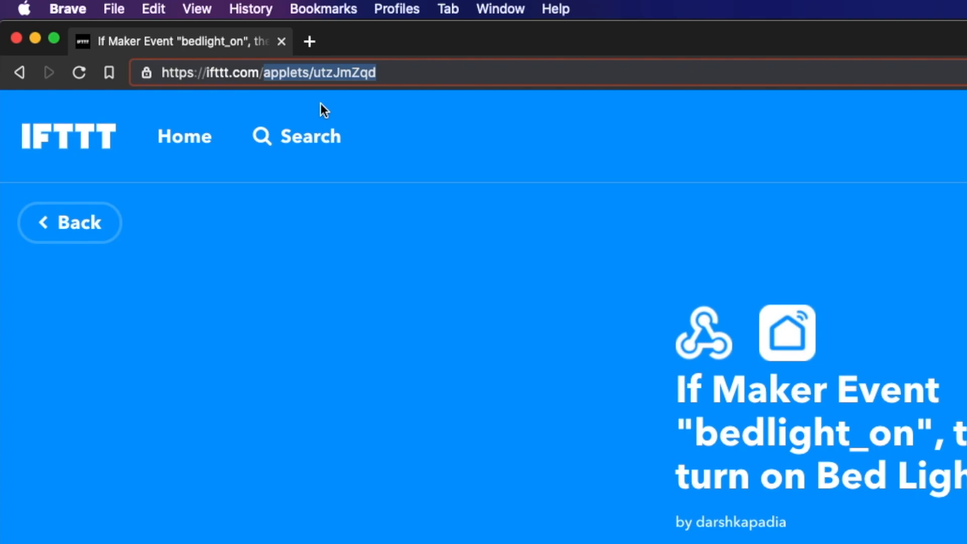
type("https://ifttt.com/m")
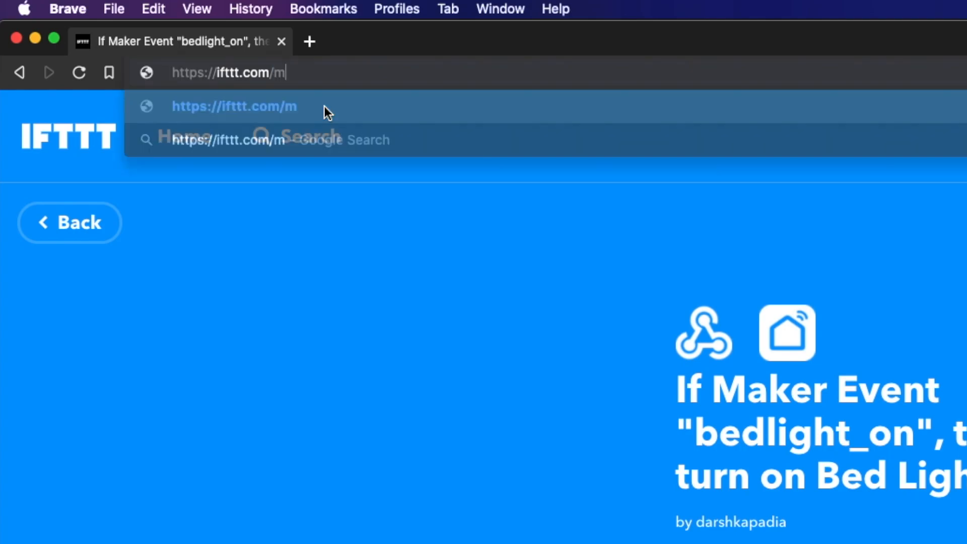
type("aker_")
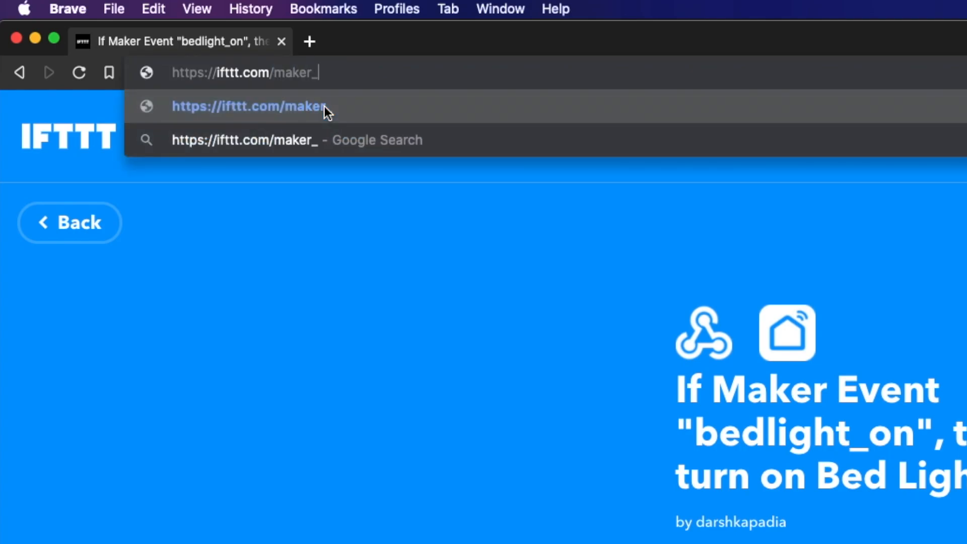
type("webhooks")
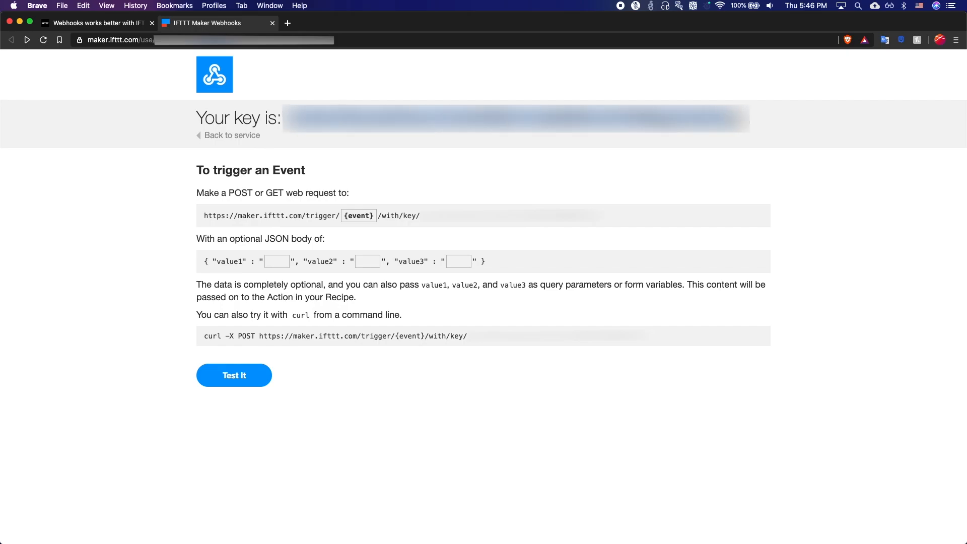
mouse_move(590, 152)
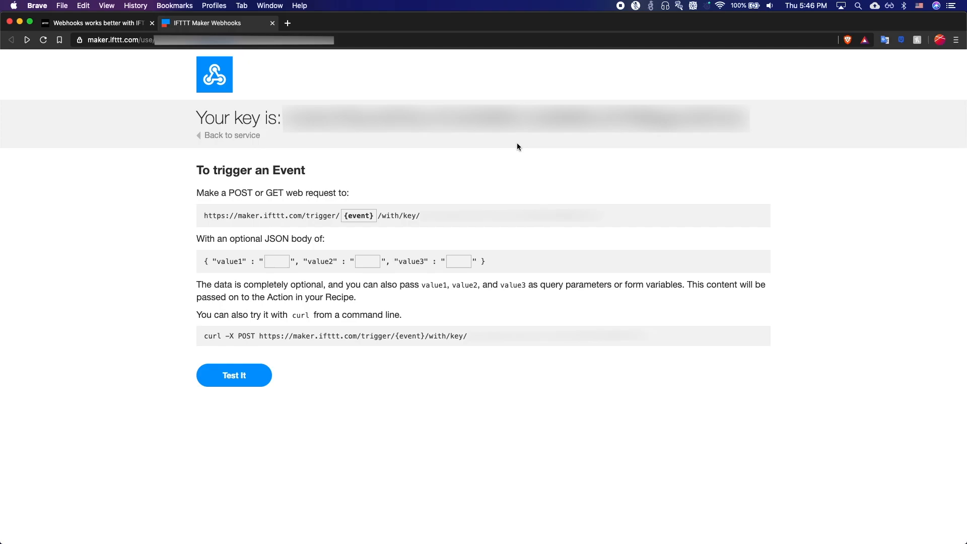
mouse_move(507, 149)
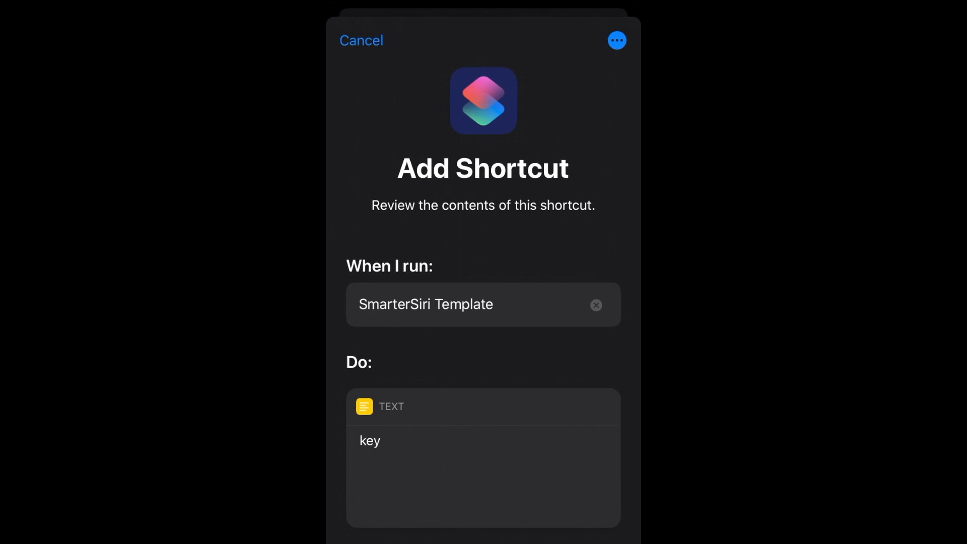
Step: Add the untrusted SmarterSiri Template with the webhook key and event bedlight_on
scroll("down", 3)
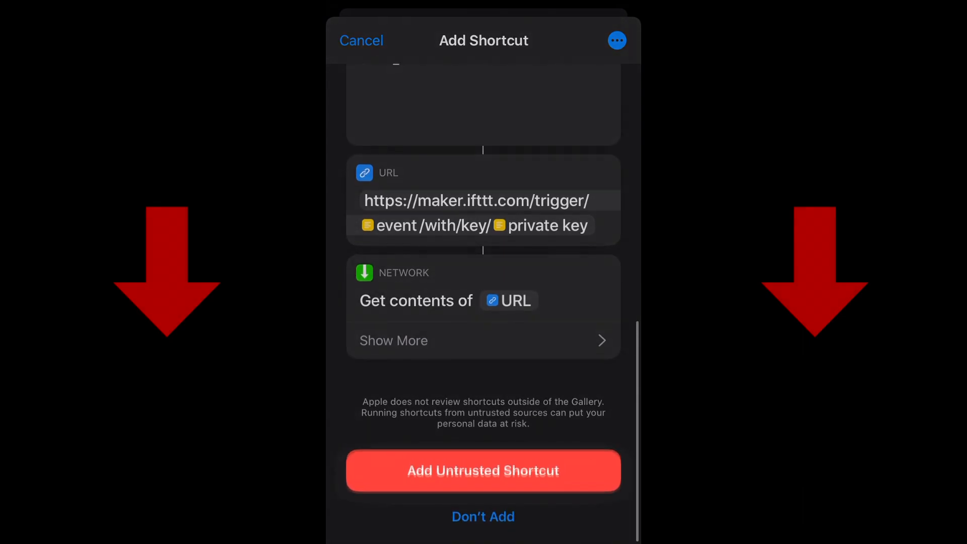
left_click(482, 470)
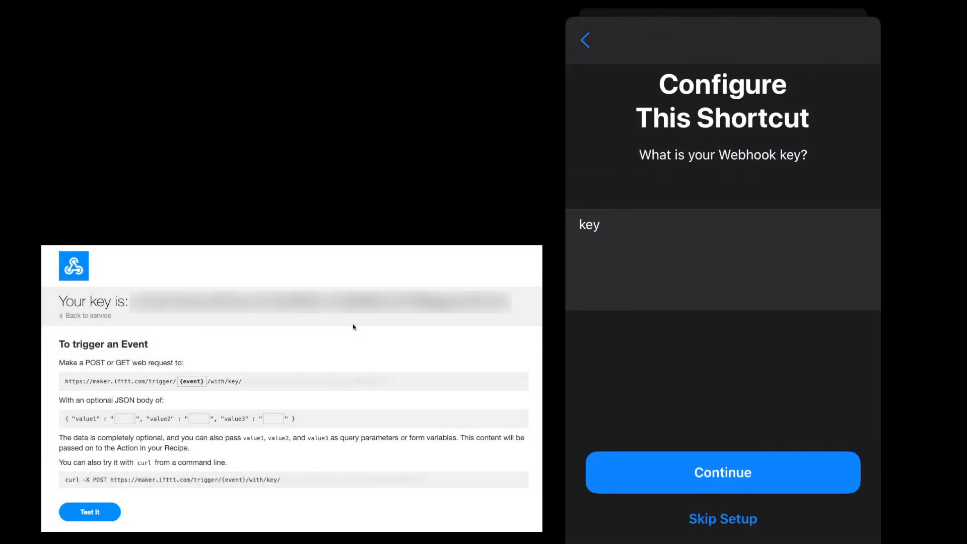
left_click(723, 473)
type("bedlig")
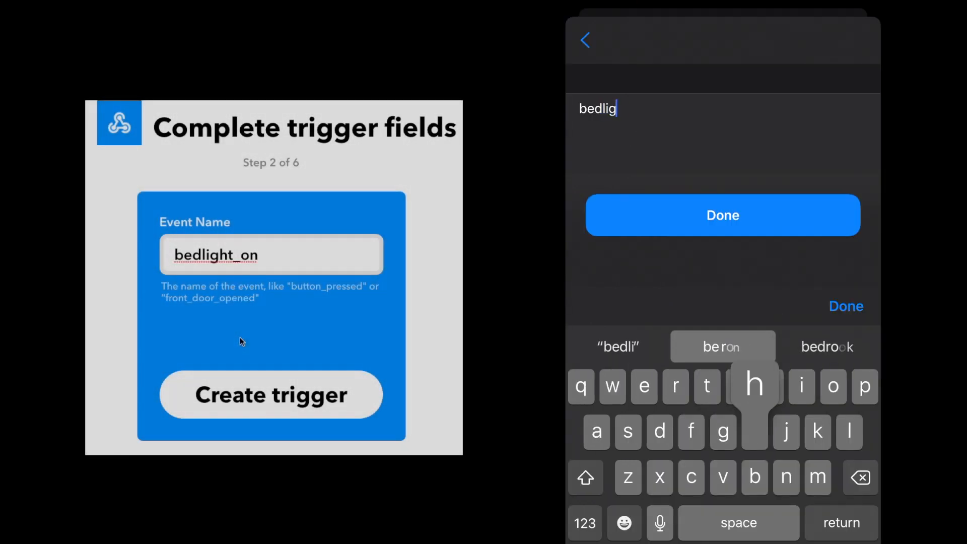
type("ht")
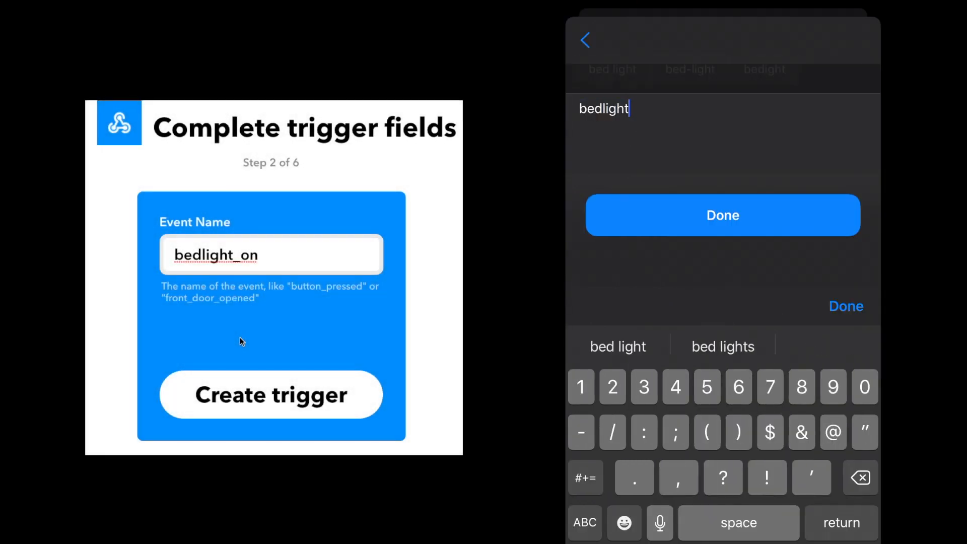
type("_on")
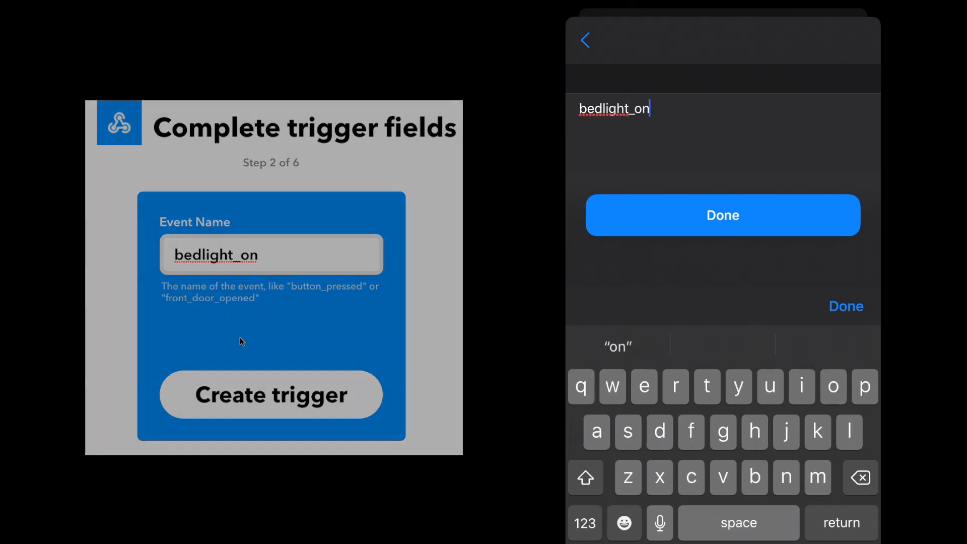
left_click(722, 216)
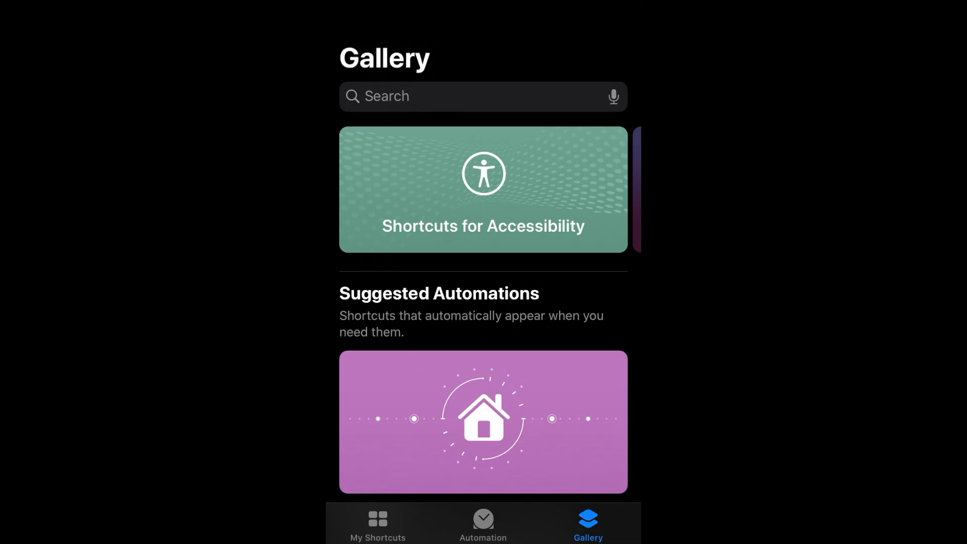
Step: Open the SmarterSiri Template from My Shortcuts in the editor
left_click(379, 521)
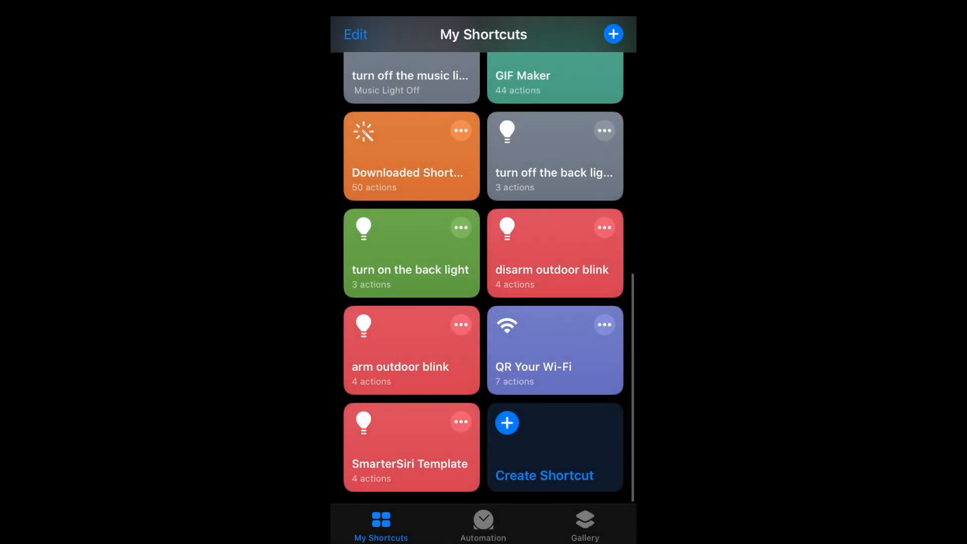
left_click(410, 446)
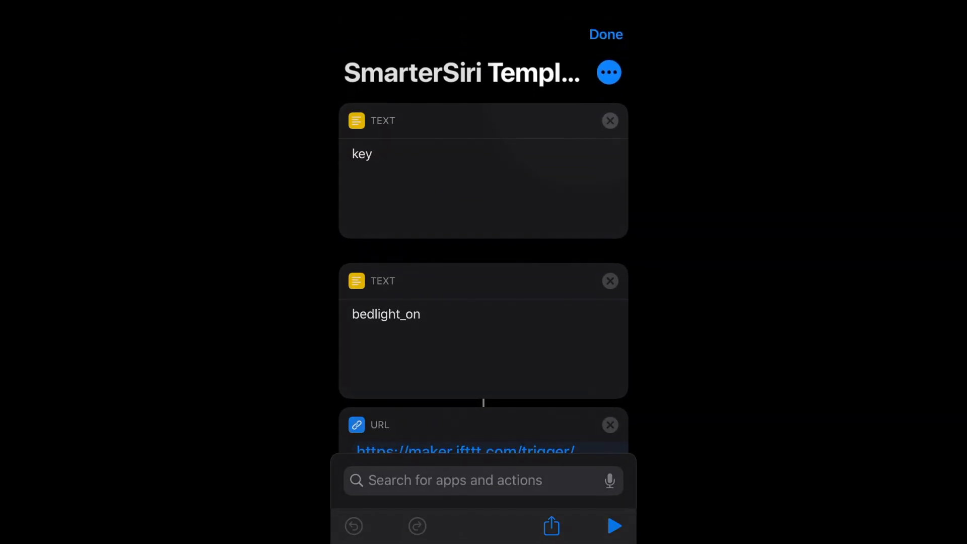
Step: Rename the shortcut to 'turn on the bed light', keep the lightbulb icon, and save it to My Shortcuts
left_click(609, 72)
type("Turn on the bed lig")
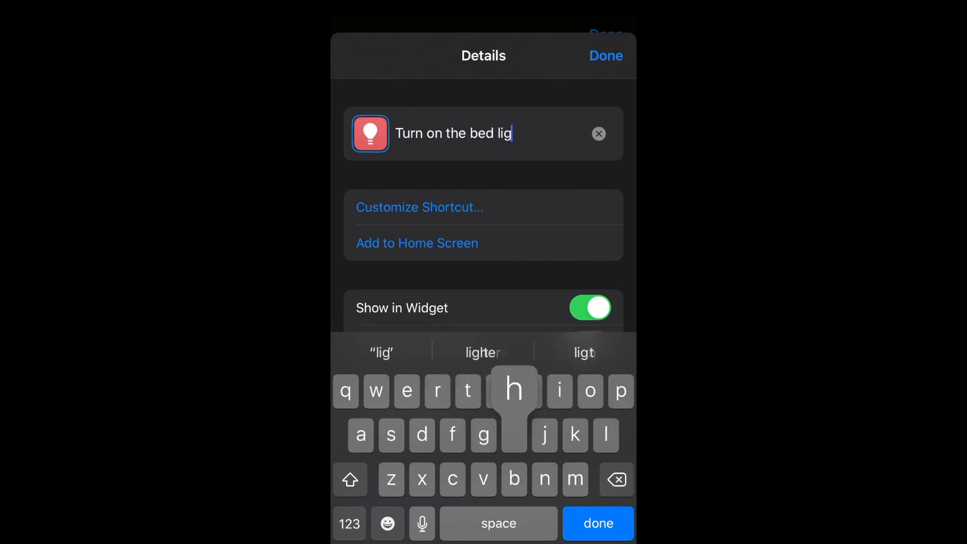
type("ht")
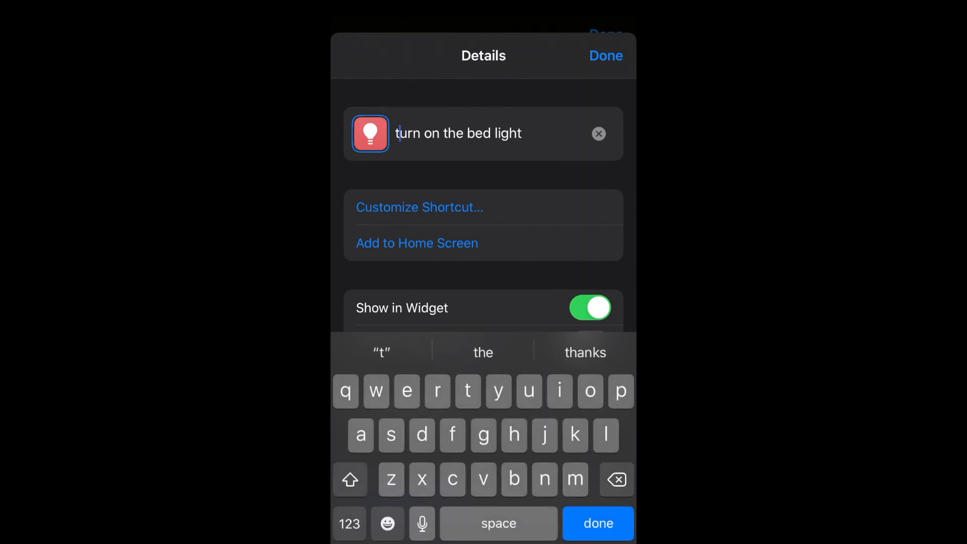
left_click(596, 522)
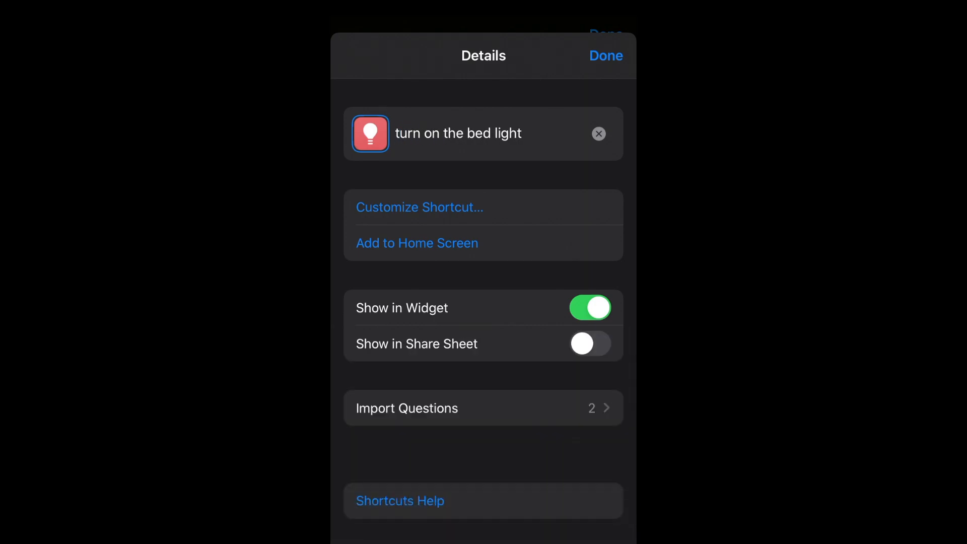
left_click(369, 133)
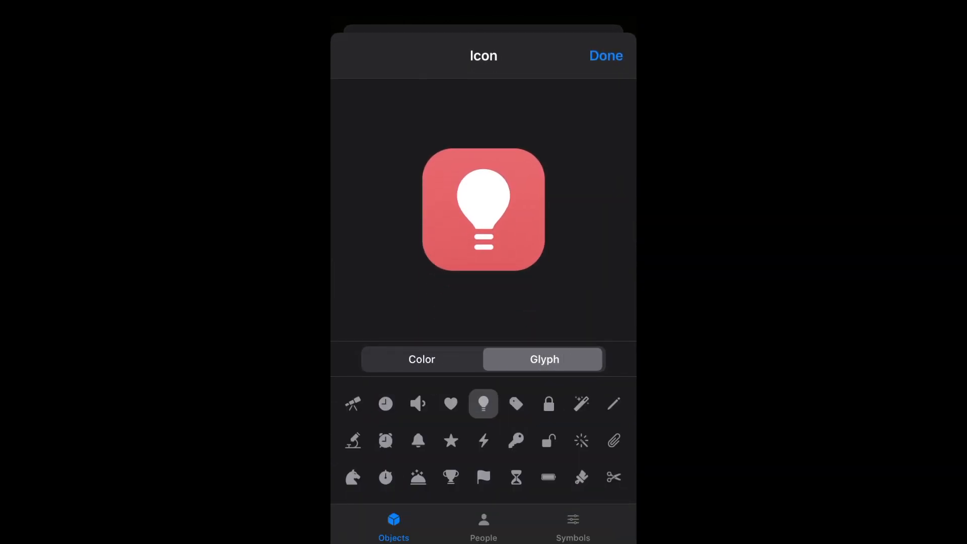
left_click(605, 55)
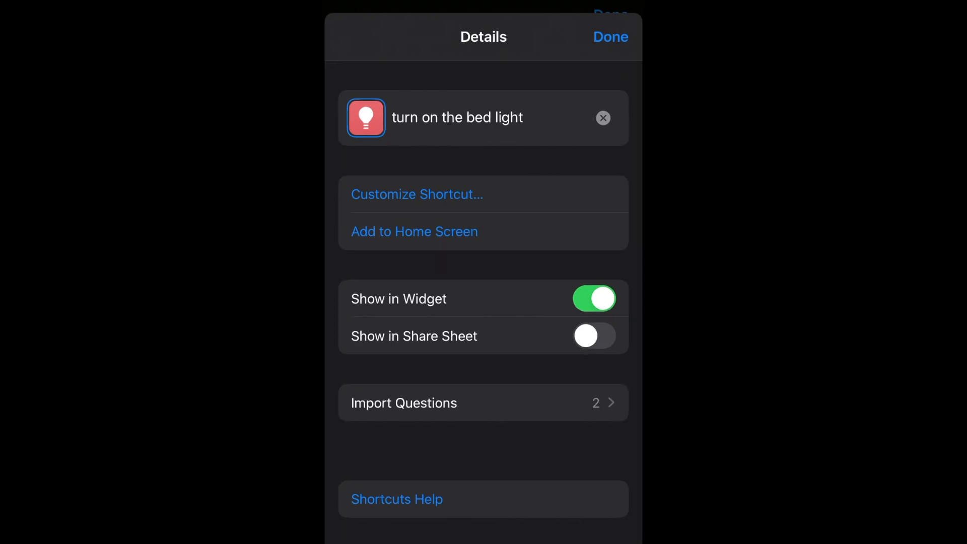
left_click(611, 36)
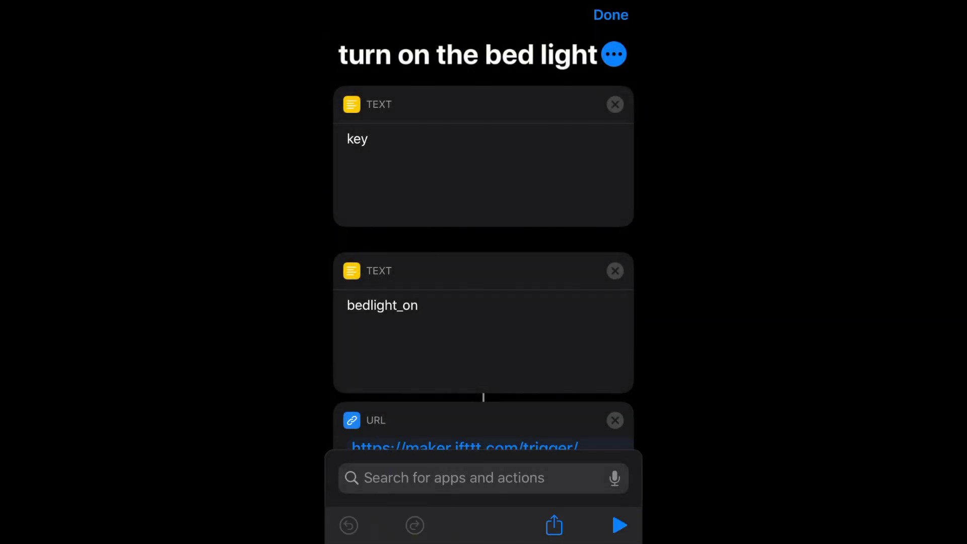
left_click(610, 14)
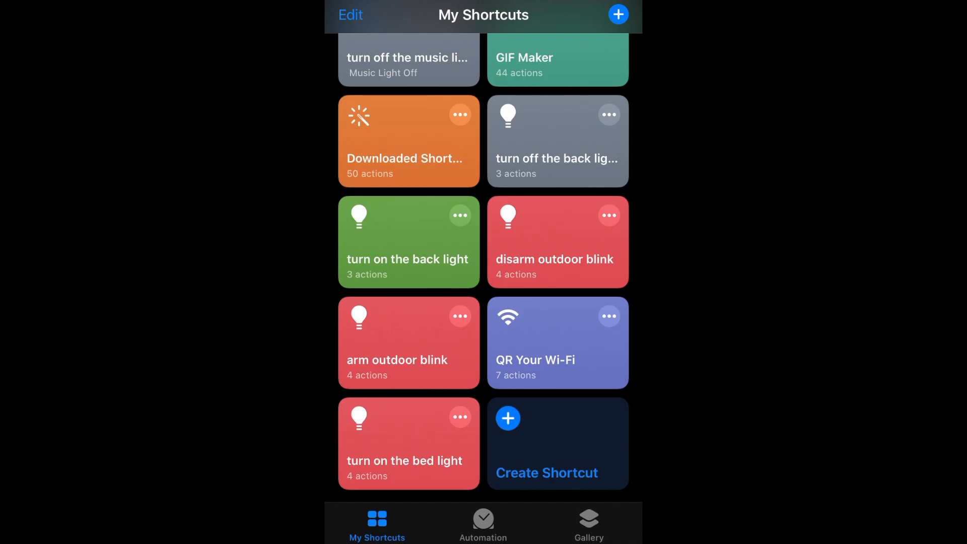
Step: Run 'turn on the bed light' and allow it to contact maker.ifttt.com so it completes
left_click(408, 443)
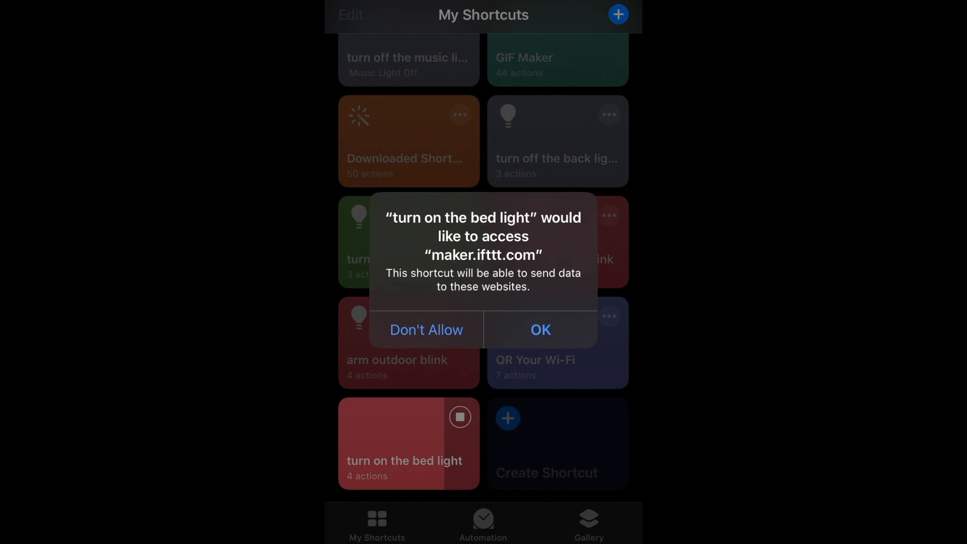
left_click(540, 330)
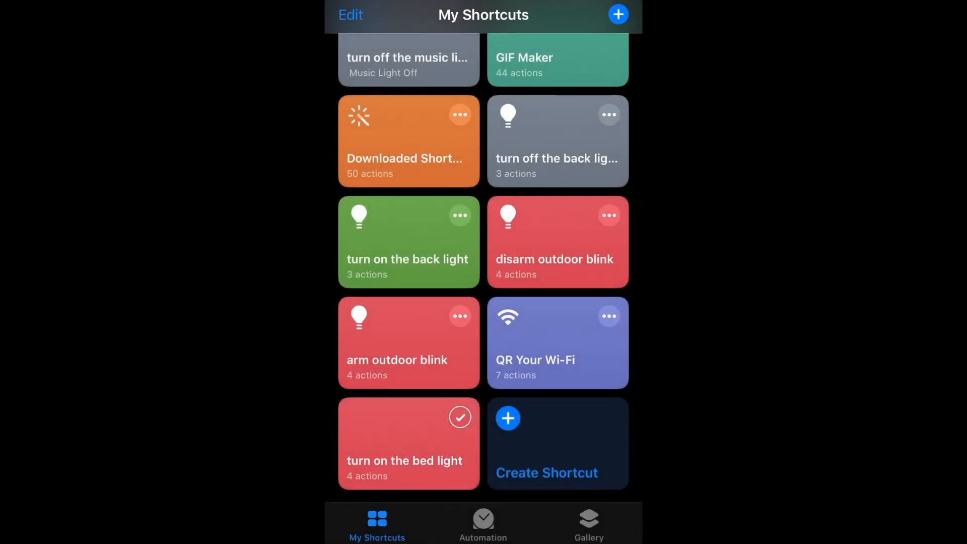